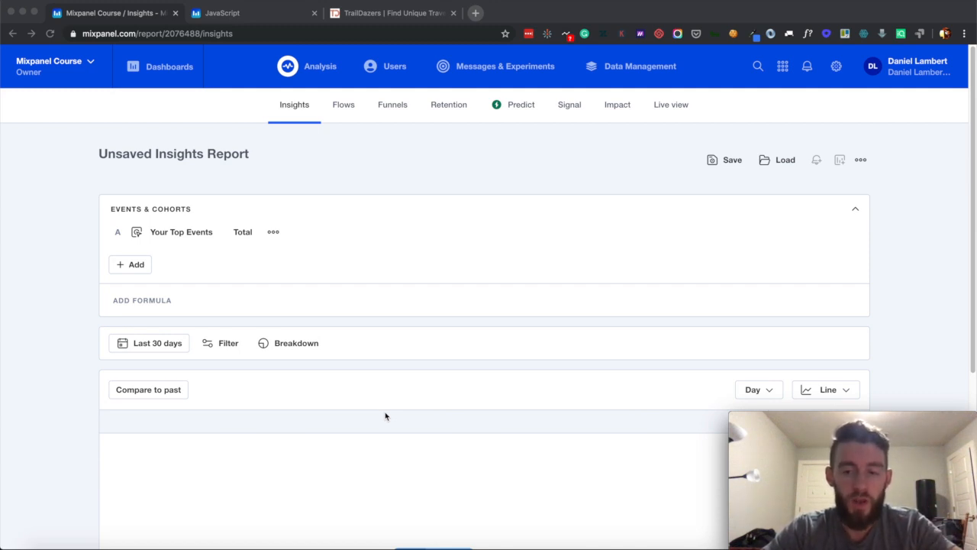
mouse_move(341, 321)
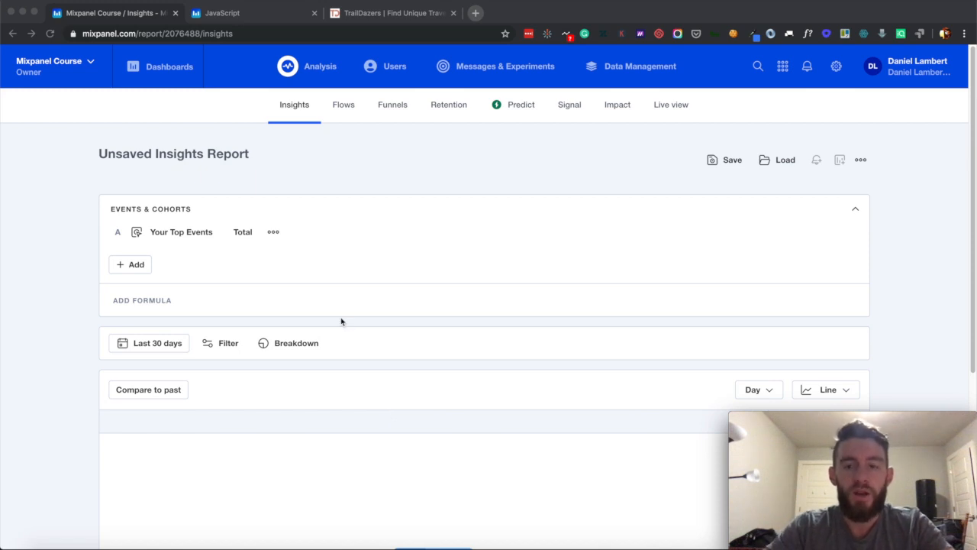
mouse_move(321, 231)
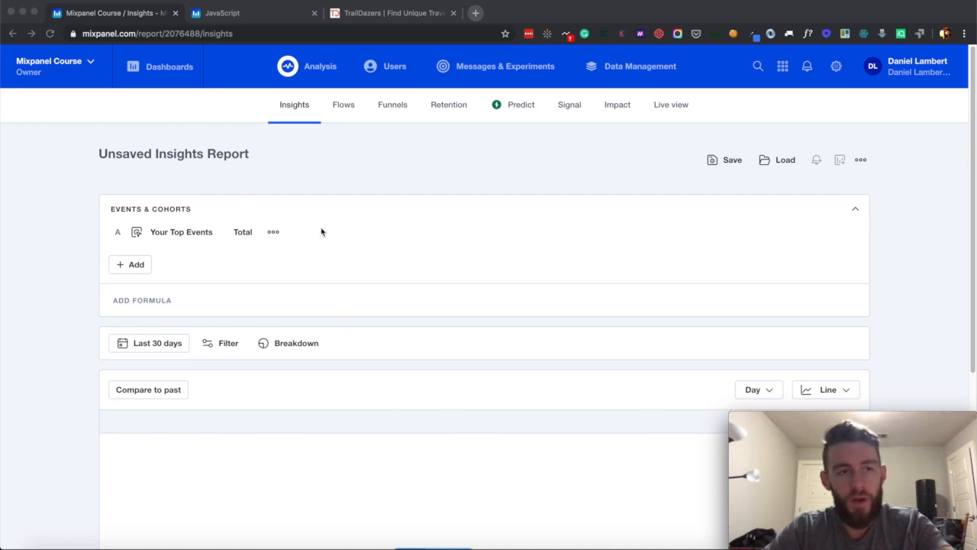
mouse_move(101, 67)
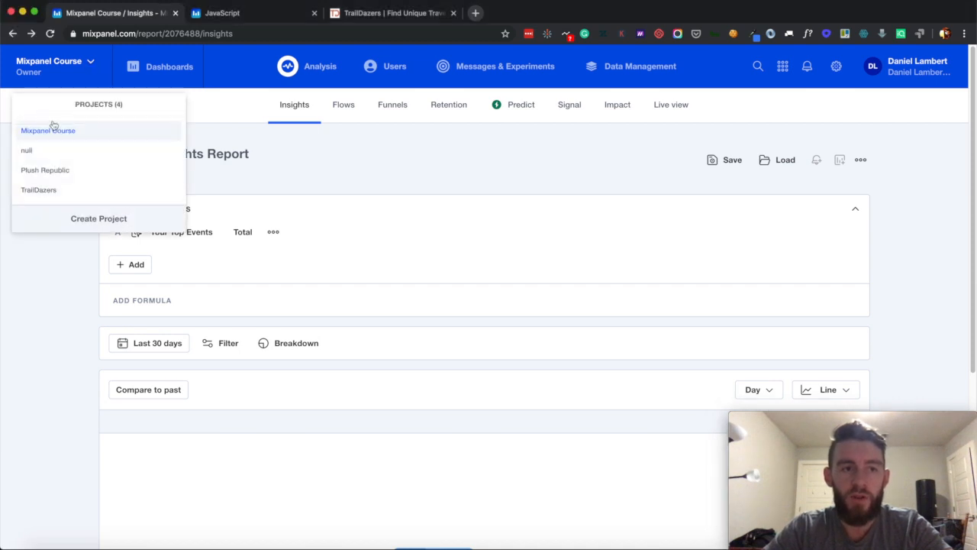
In the Mixpanel Course project, open Quick install and copy the JavaScript tracking snippet.
left_click(99, 218)
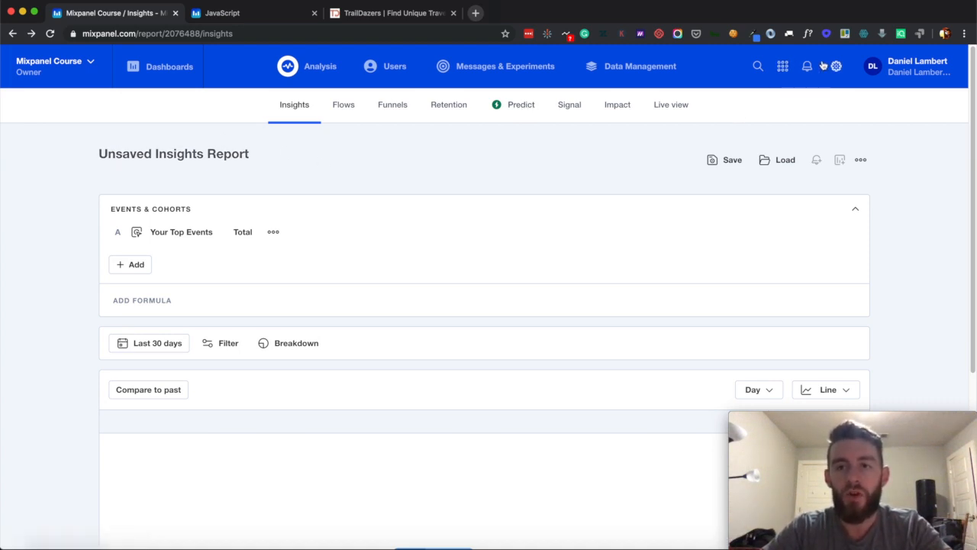
left_click(835, 66)
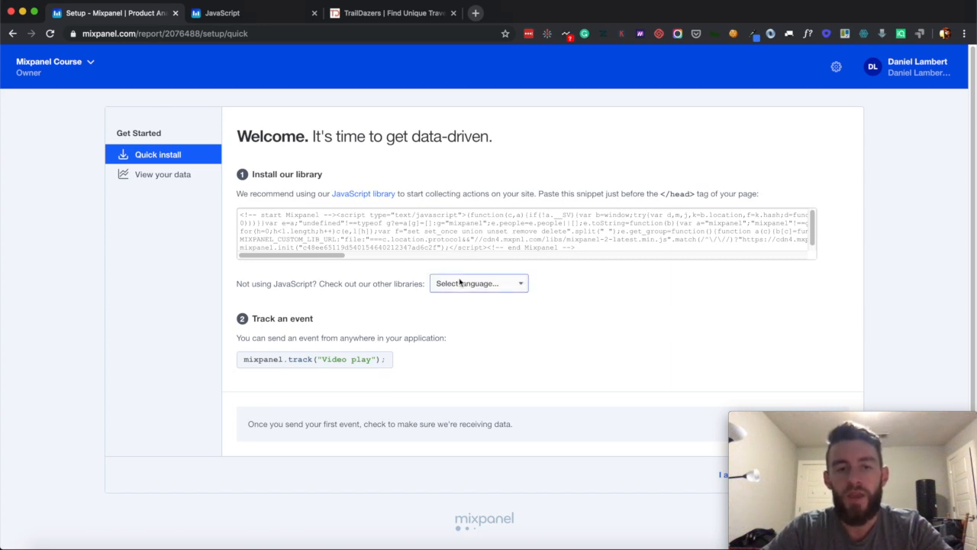
left_click(477, 283)
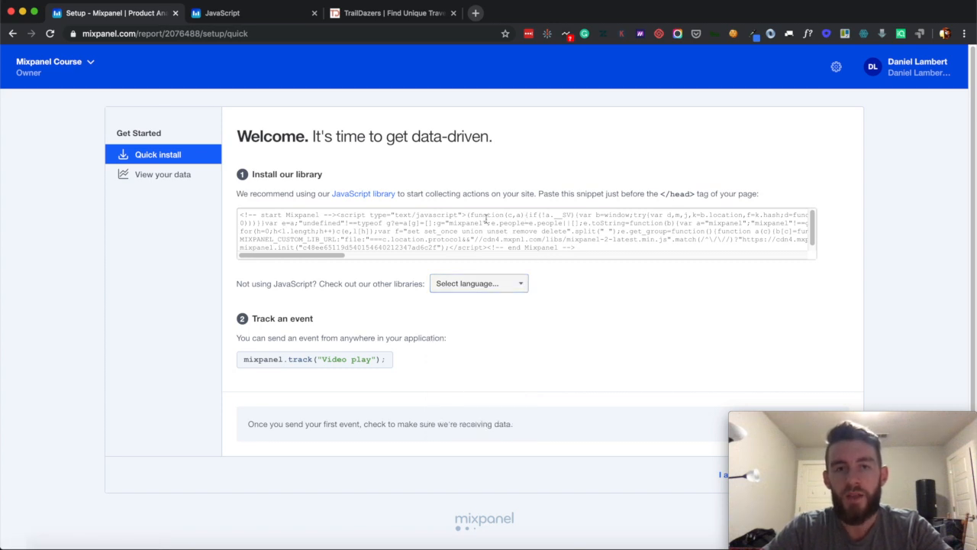
Switch to the TrailDazers site running on the local development server.
left_click(392, 13)
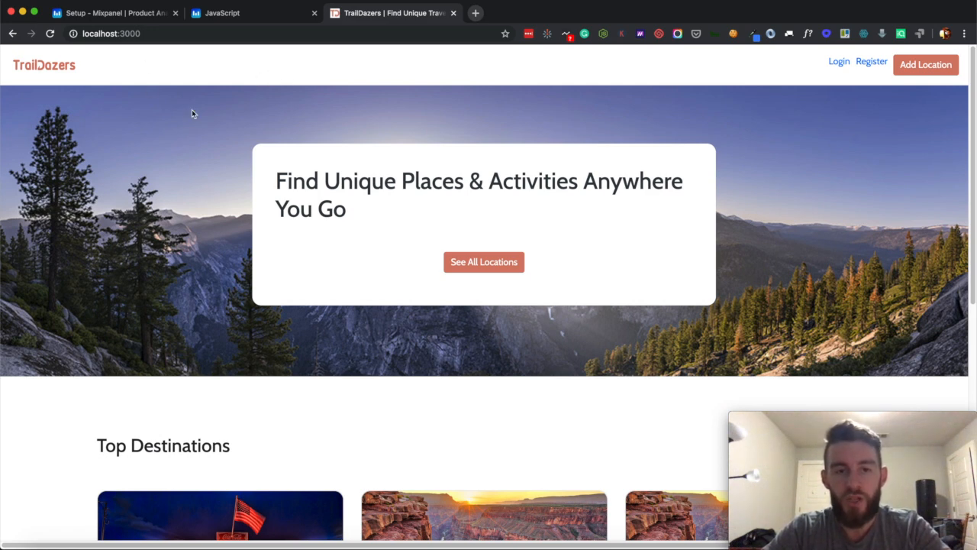
mouse_move(161, 113)
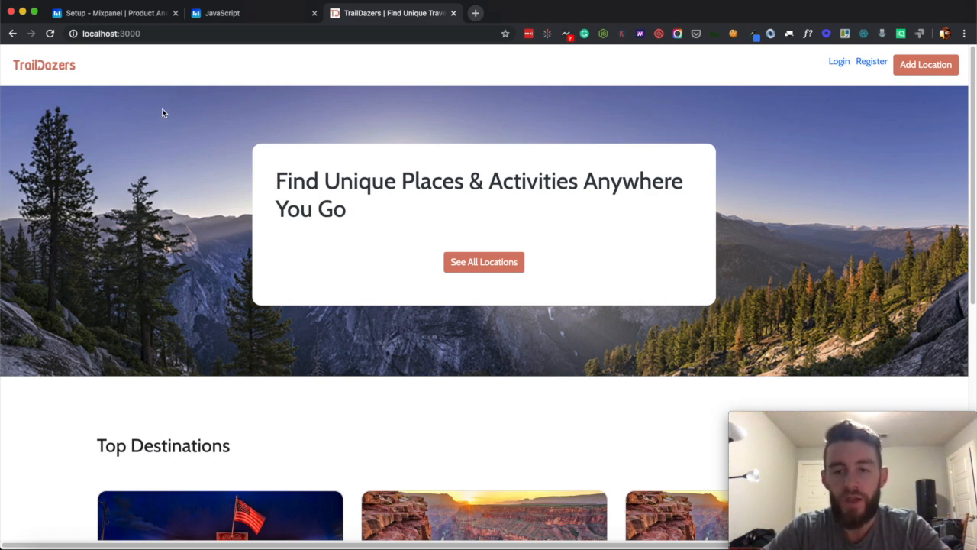
mouse_move(168, 102)
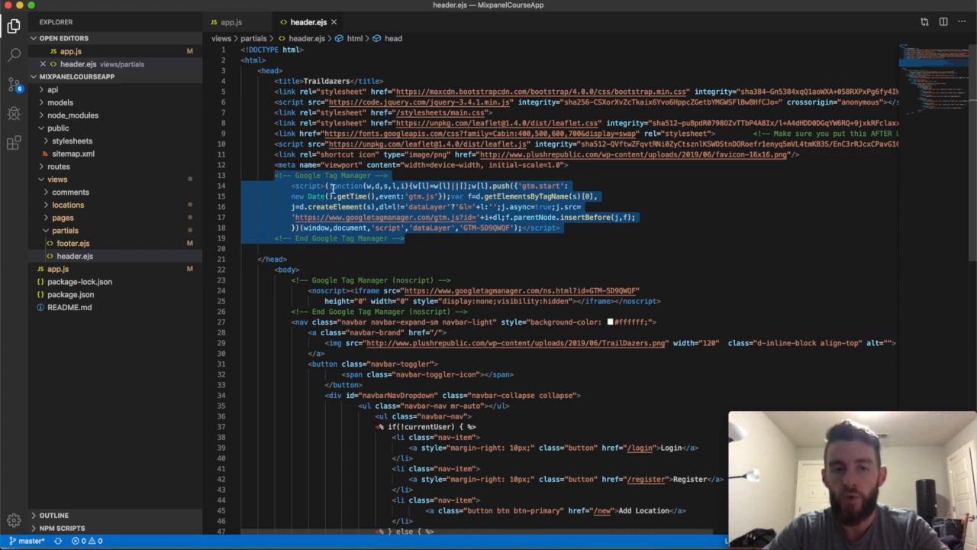
mouse_move(347, 186)
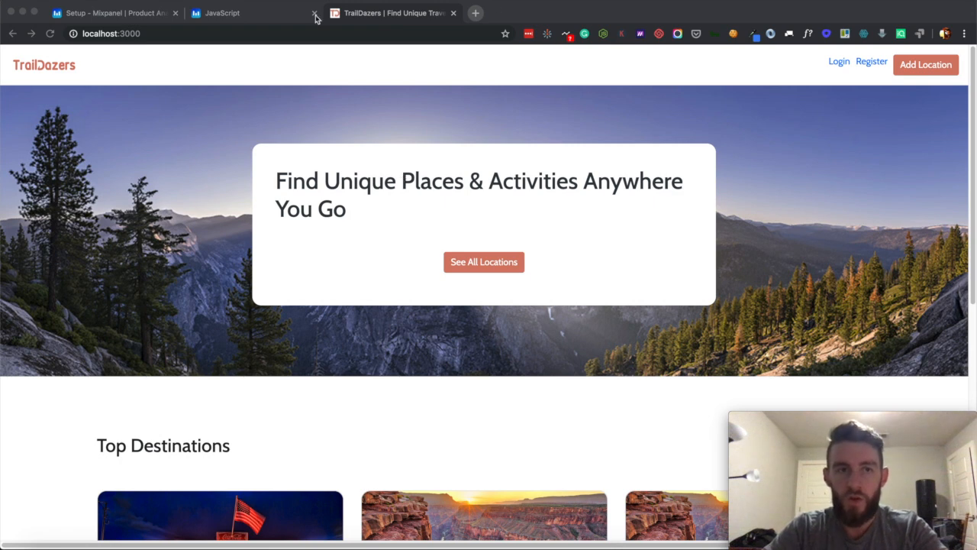
Open Tag Manager's Traildazers.com container and show its Tags list.
left_click(475, 13)
type("tagmanager.google.com/?authuser=2#/home")
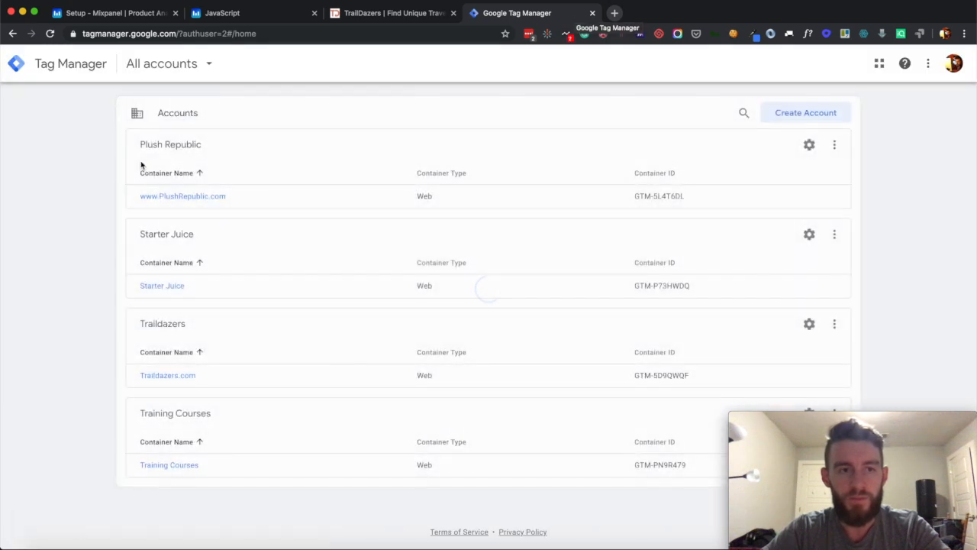
mouse_move(167, 374)
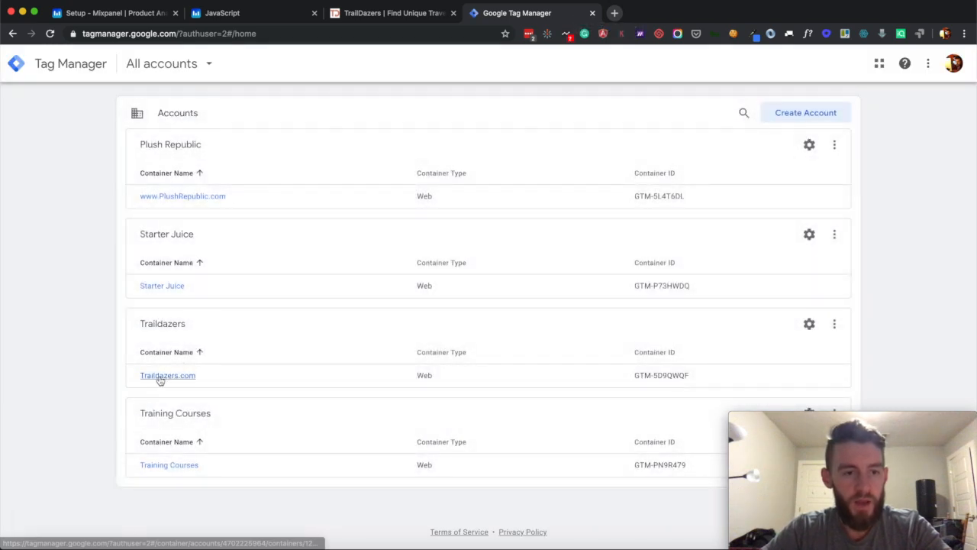
left_click(167, 375)
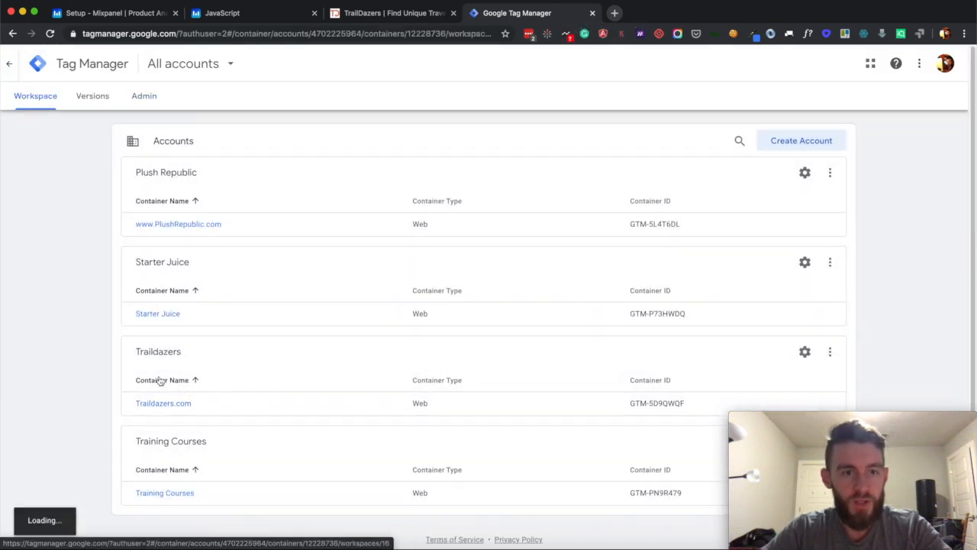
left_click(162, 403)
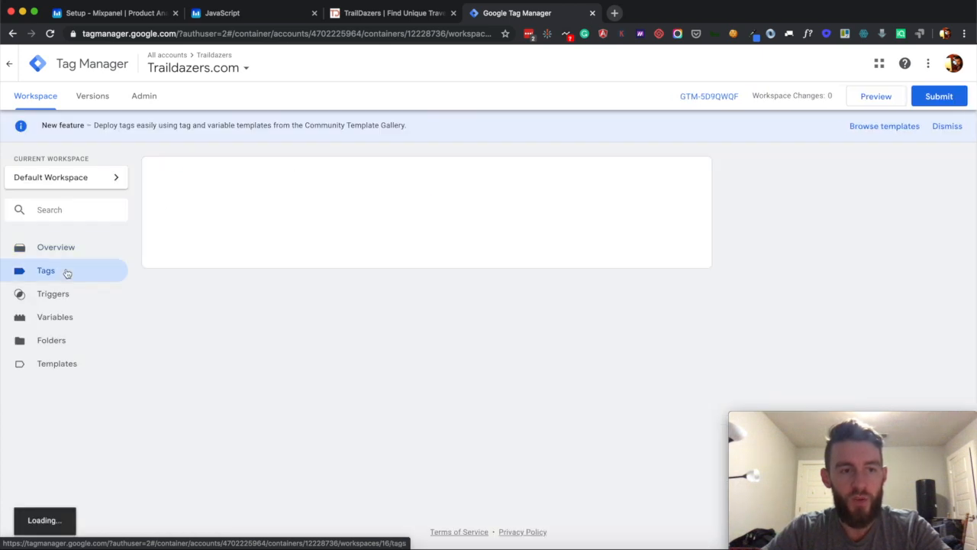
left_click(46, 270)
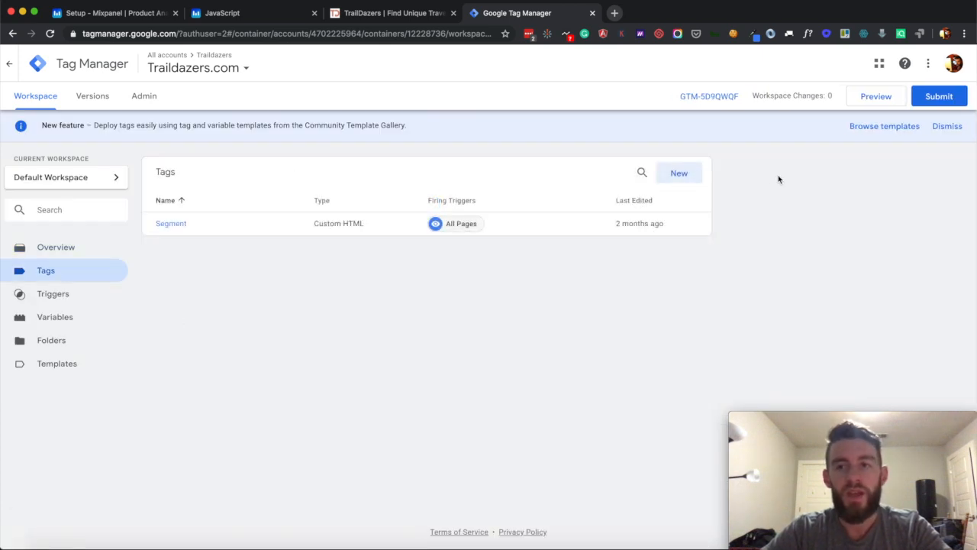
mouse_move(883, 126)
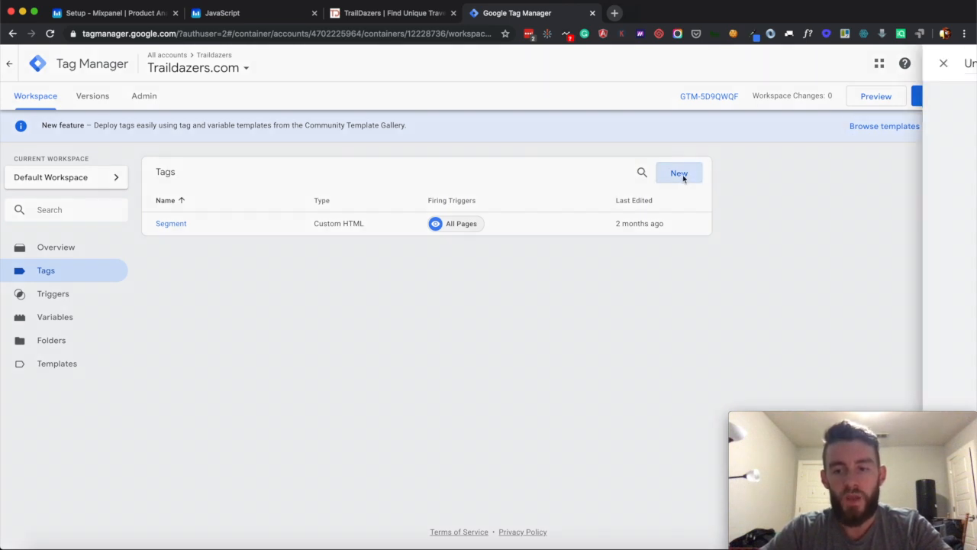
Start a new tag named 'Mixpanel Tag' and bring up tag type selection.
left_click(678, 173)
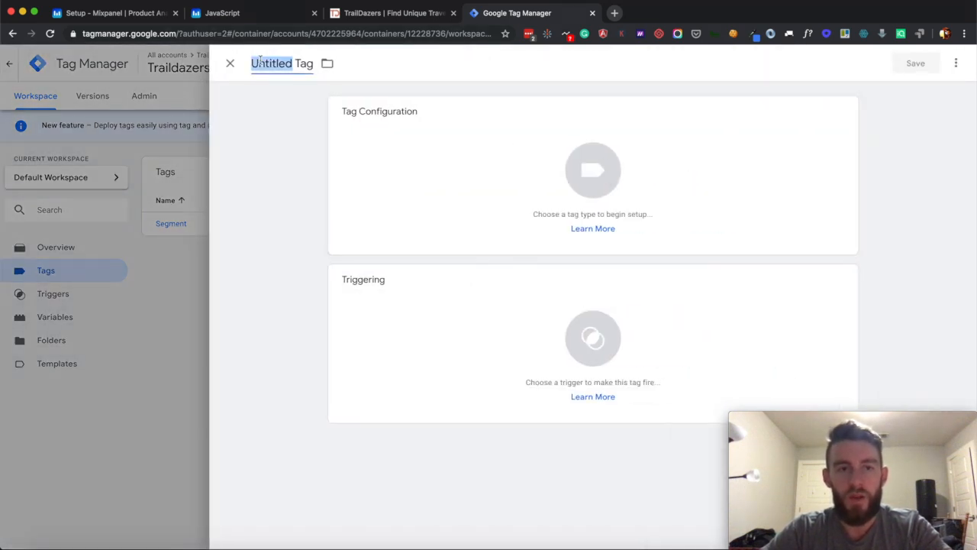
type("i")
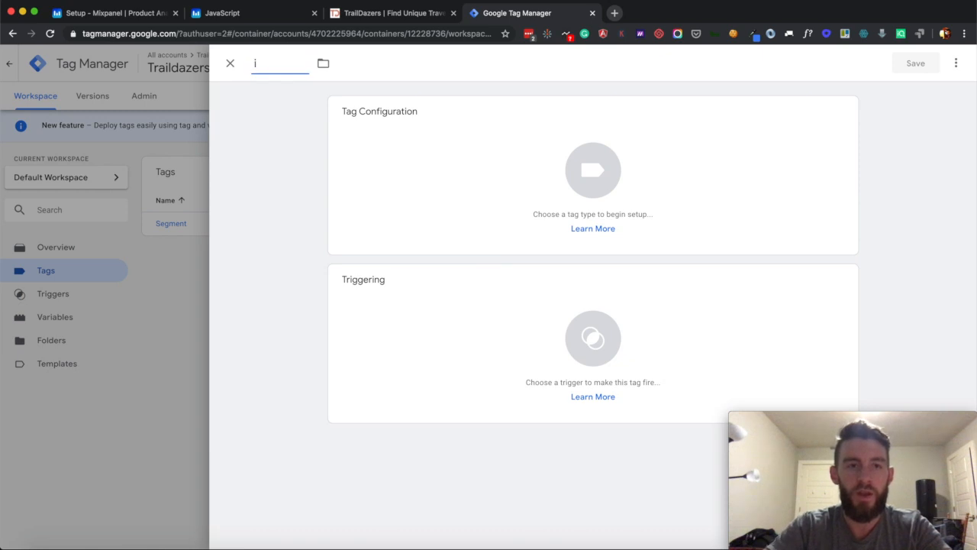
type("Mixpane")
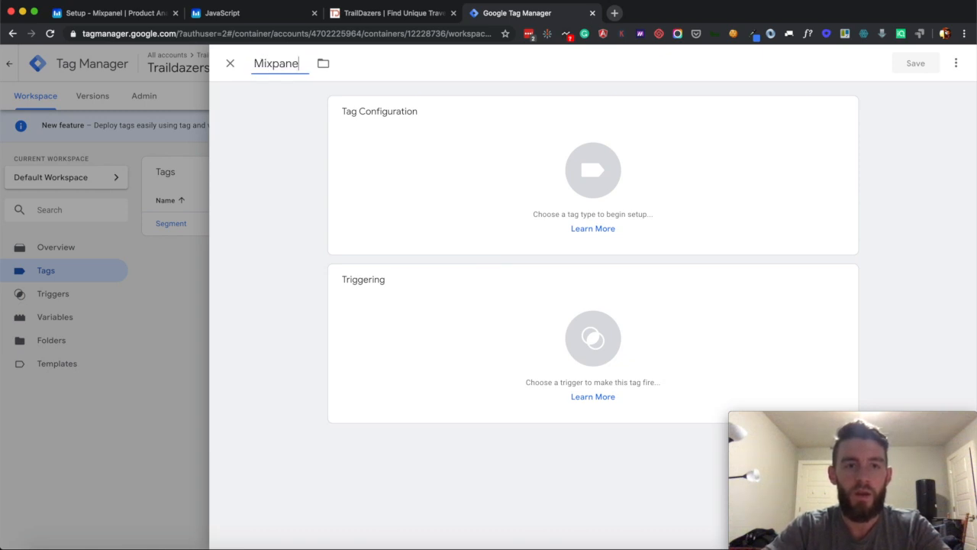
left_click(593, 171)
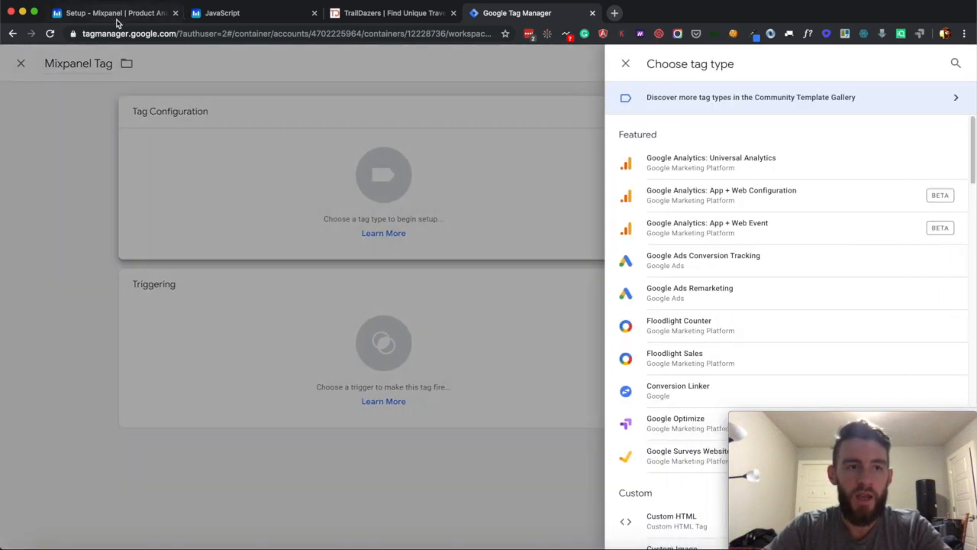
Make it Custom HTML with the Mixpanel snippet, firing once per page on All Pages.
left_click(111, 13)
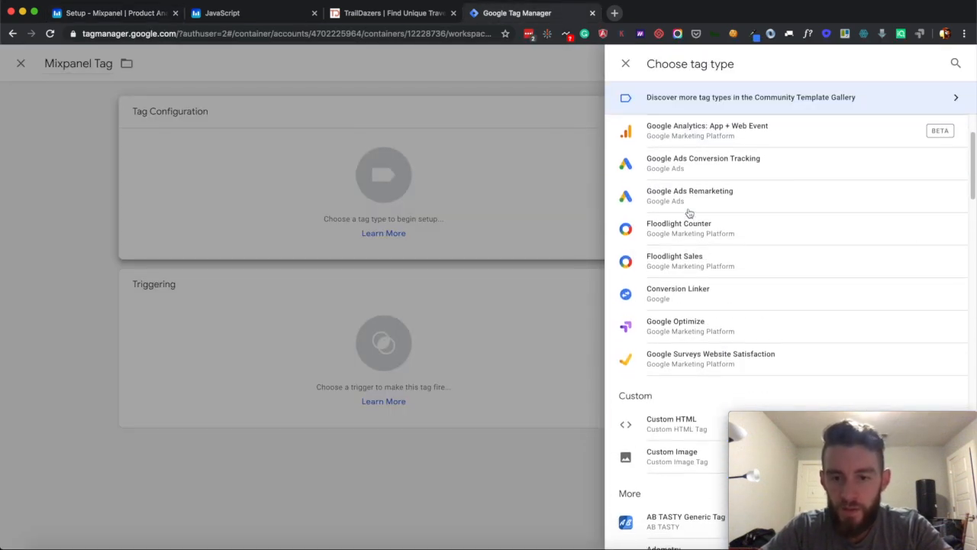
left_click(671, 424)
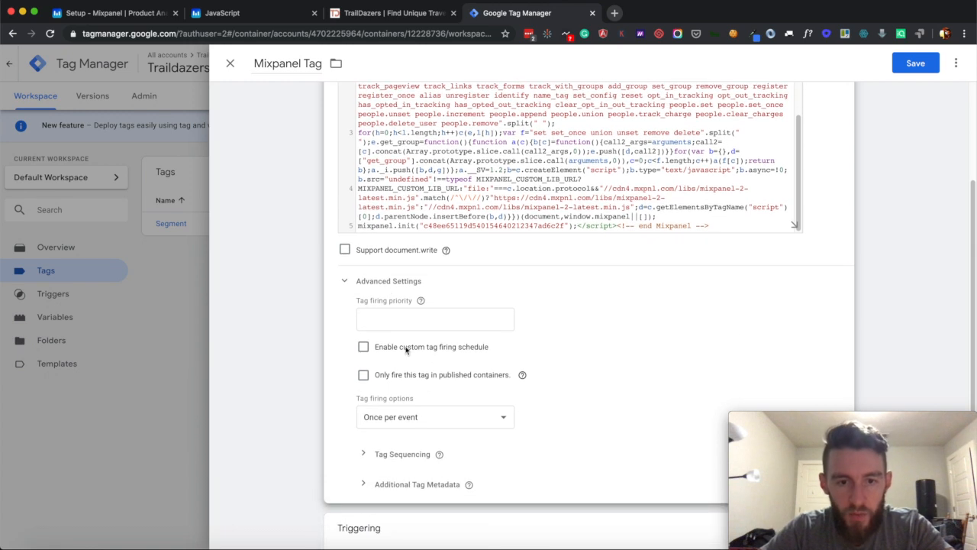
left_click(434, 416)
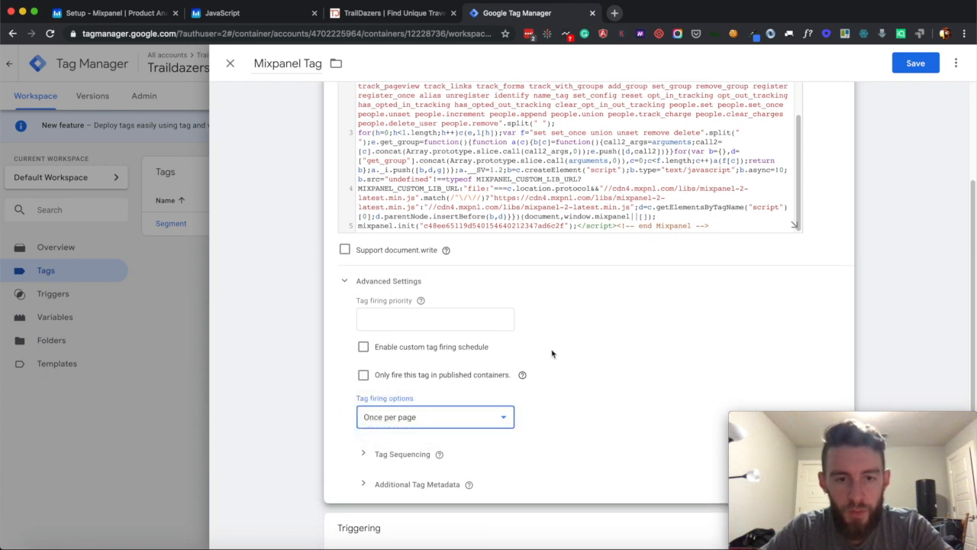
scroll("down", 3)
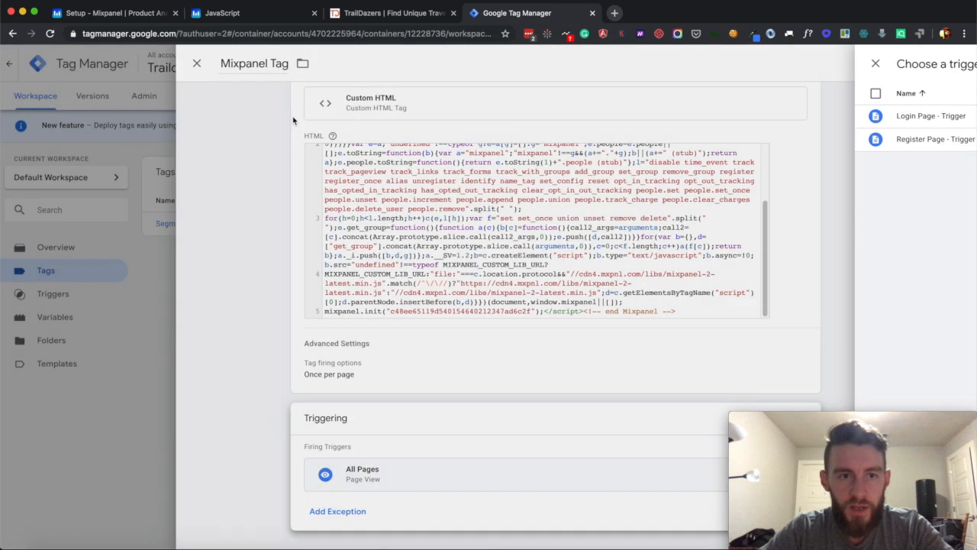
left_click(875, 63)
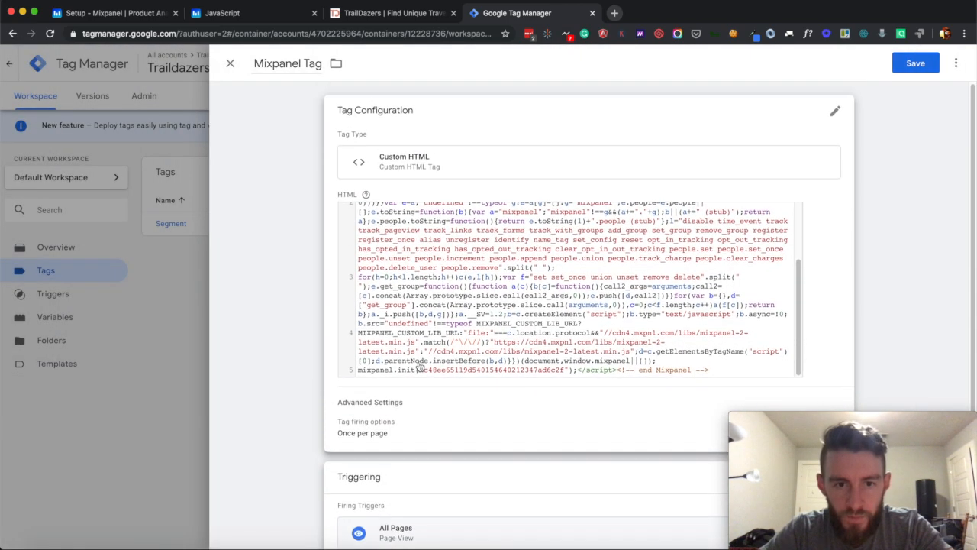
Save the Mixpanel Tag into the Traildazers.com workspace tags list.
left_click(915, 62)
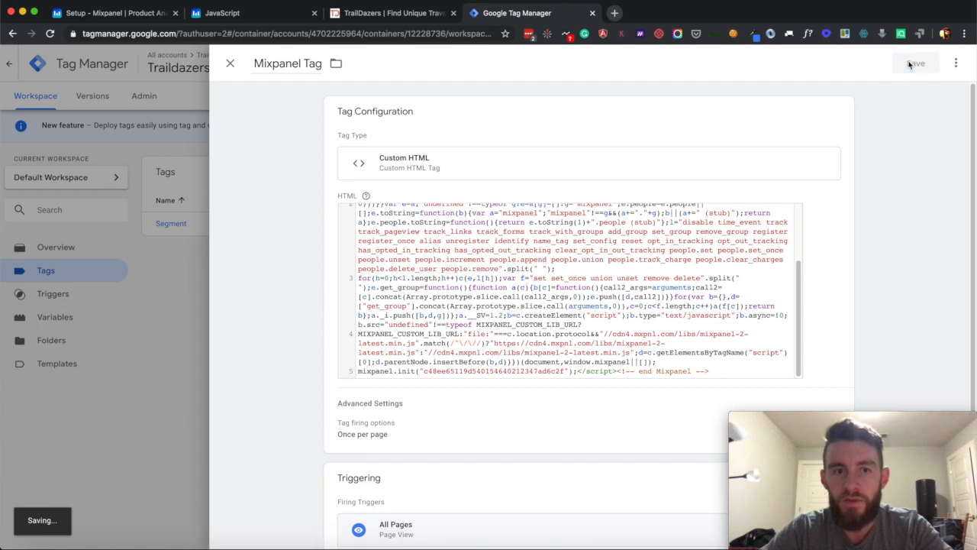
left_click(914, 63)
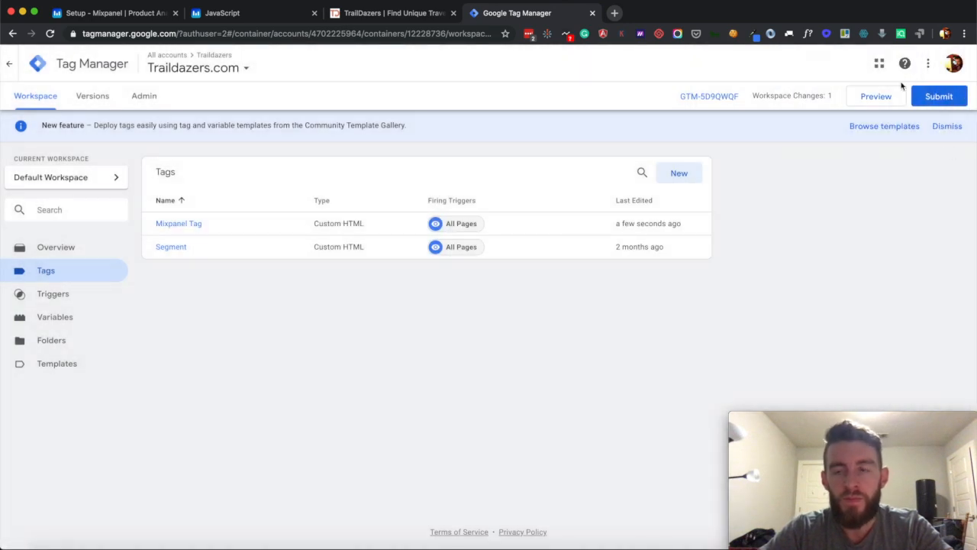
mouse_move(939, 96)
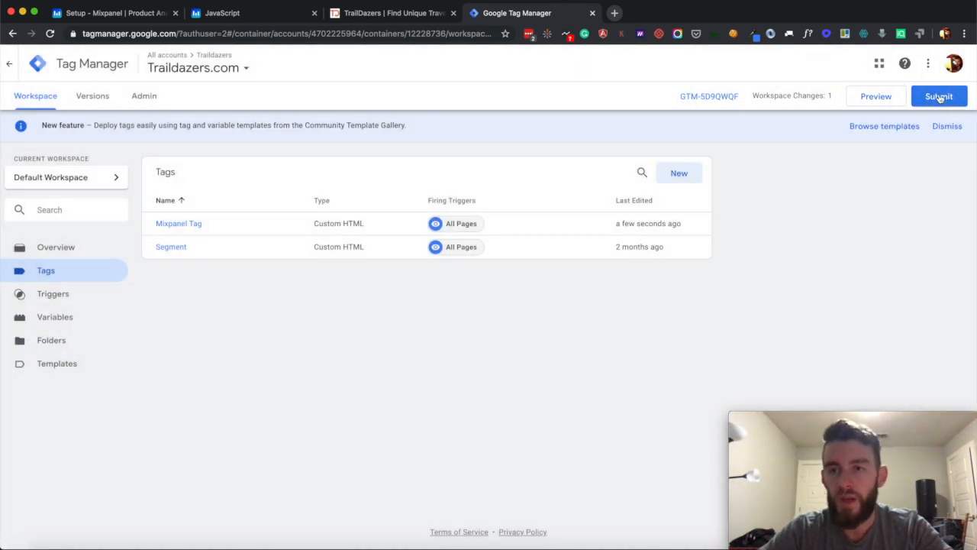
left_click(876, 95)
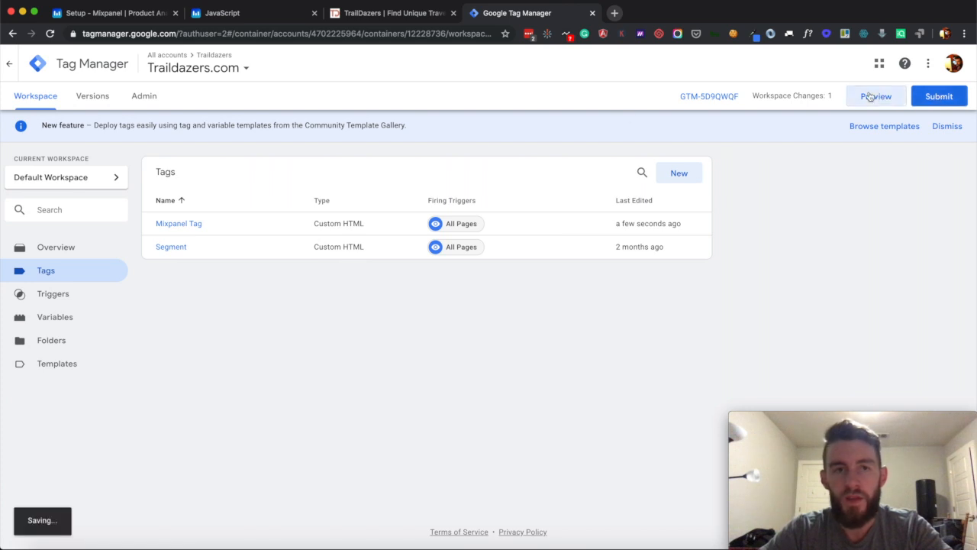
Preview the workspace and verify on TrailDazers that Mixpanel Tag and Segment fired once.
left_click(875, 95)
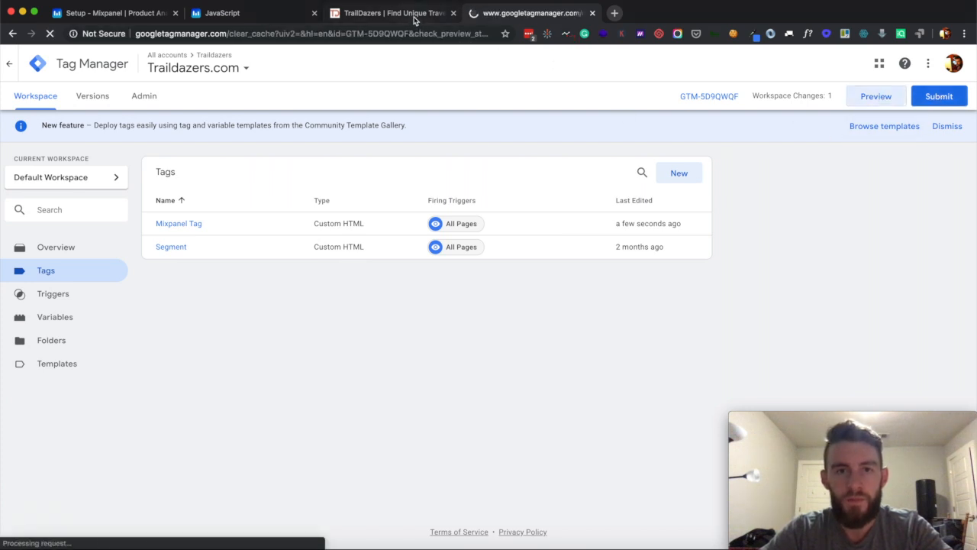
left_click(393, 13)
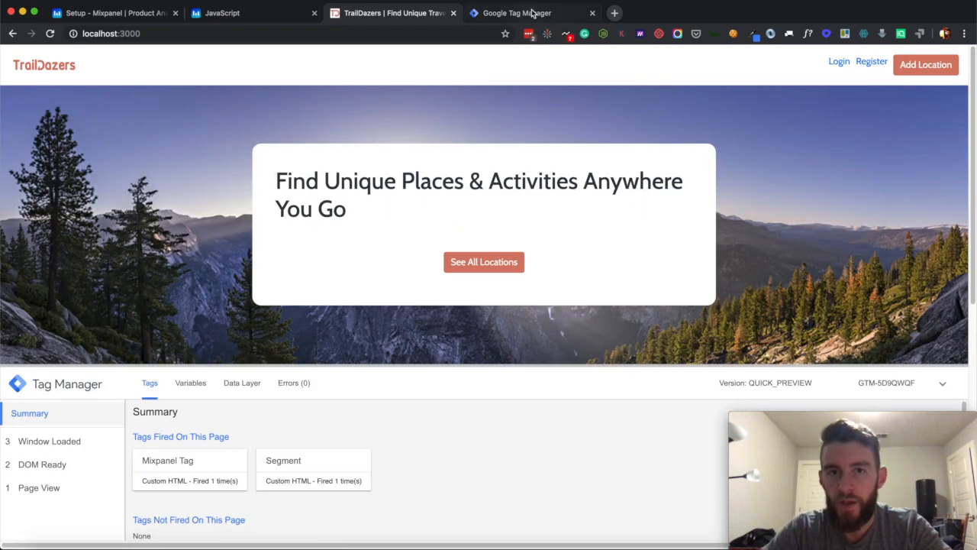
left_click(517, 13)
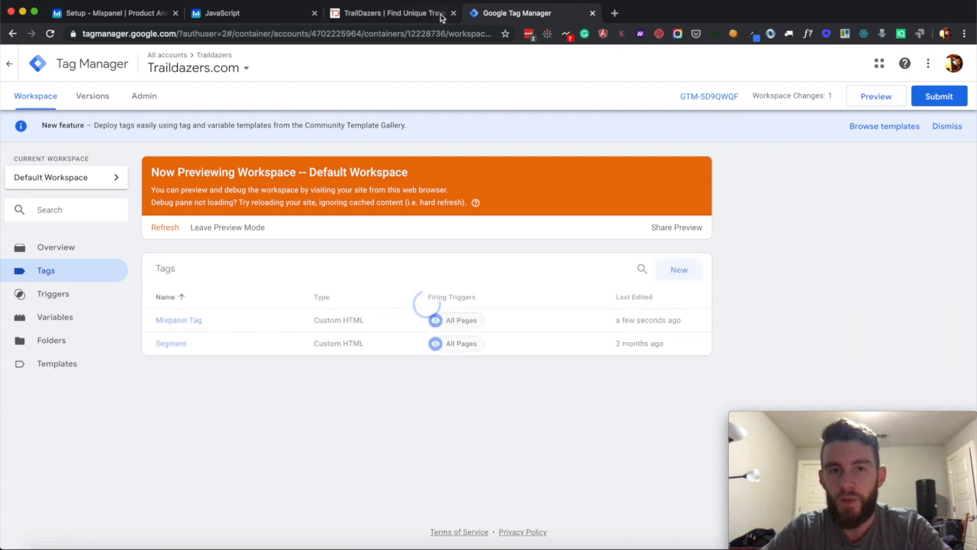
left_click(385, 13)
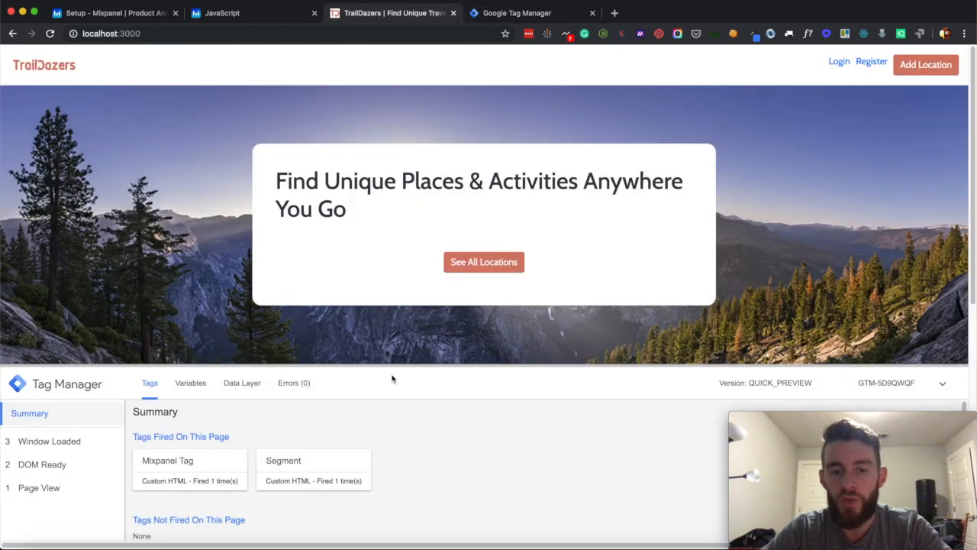
mouse_move(318, 463)
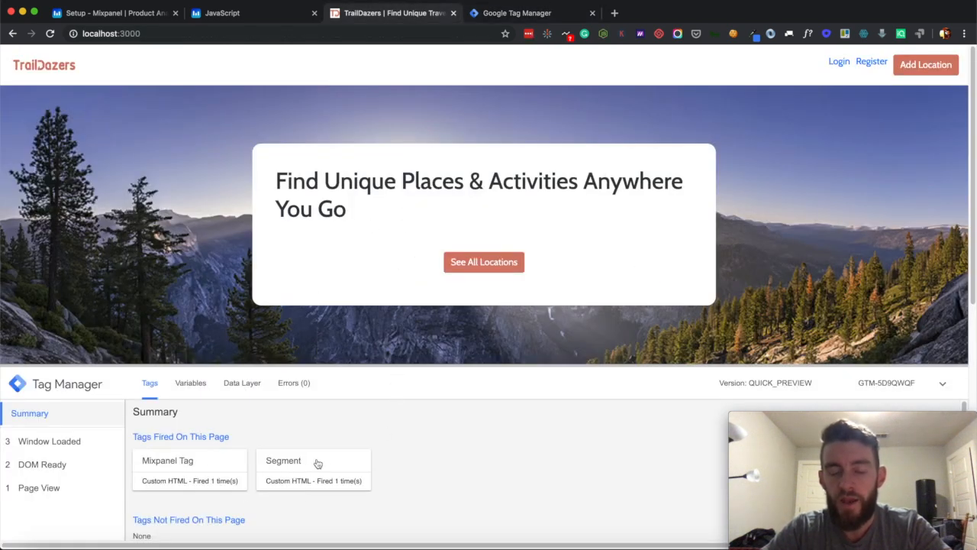
left_click(517, 13)
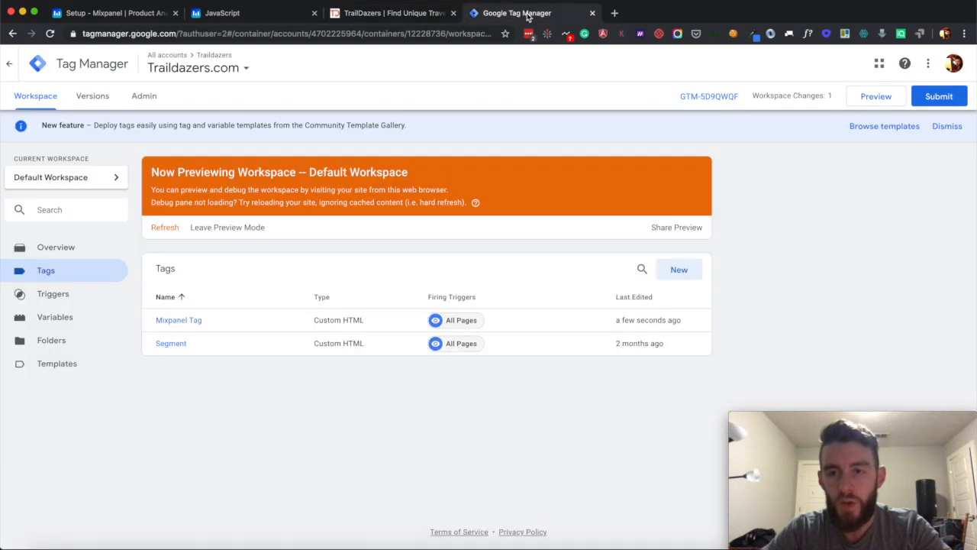
Leave preview mode for the Default Workspace and confirm with OK.
left_click(227, 227)
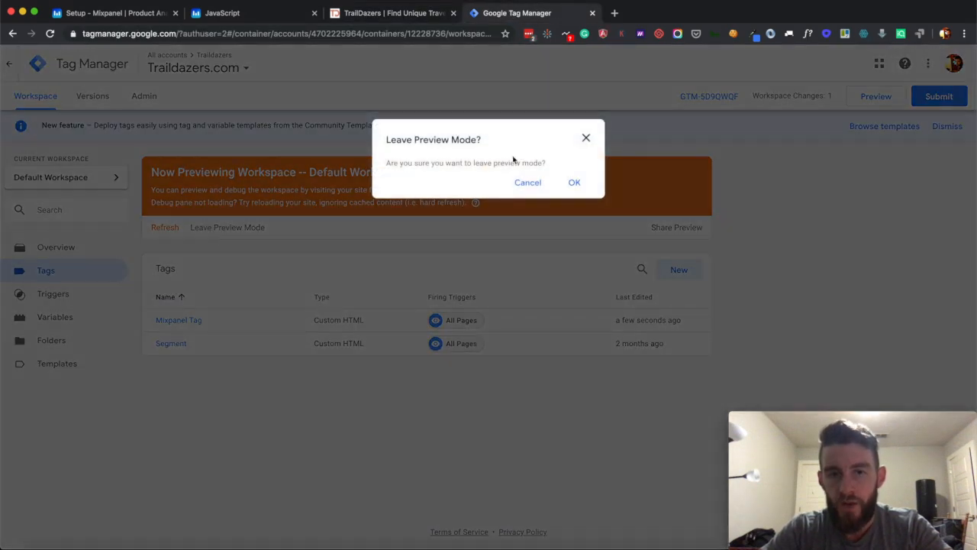
left_click(574, 182)
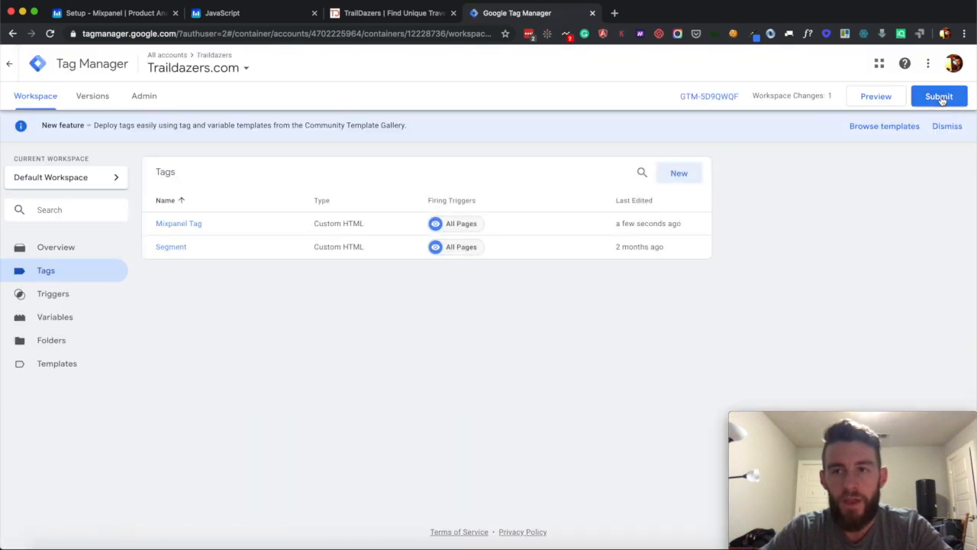
Submit and publish the workspace changes as version 'Added Mixpanel Snippet'.
left_click(939, 95)
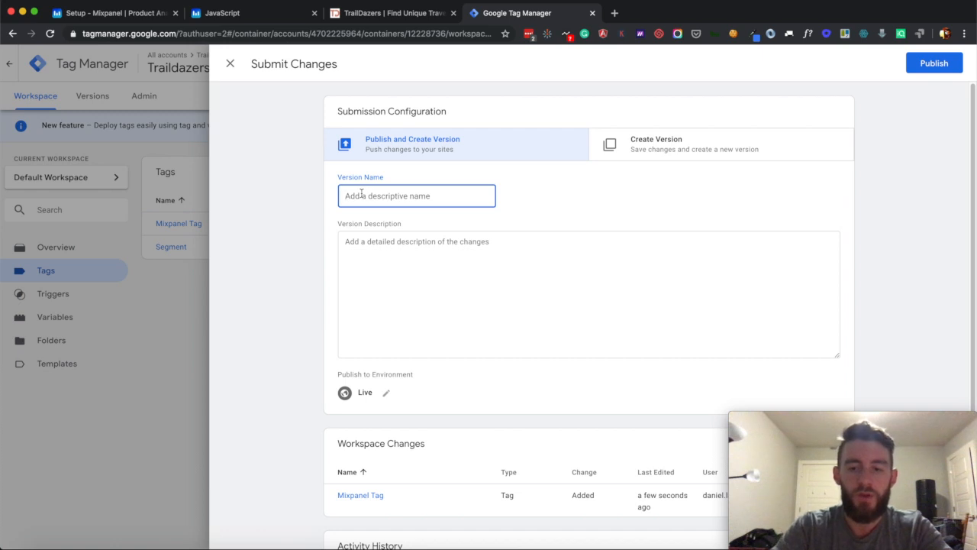
type("Added Mixpna")
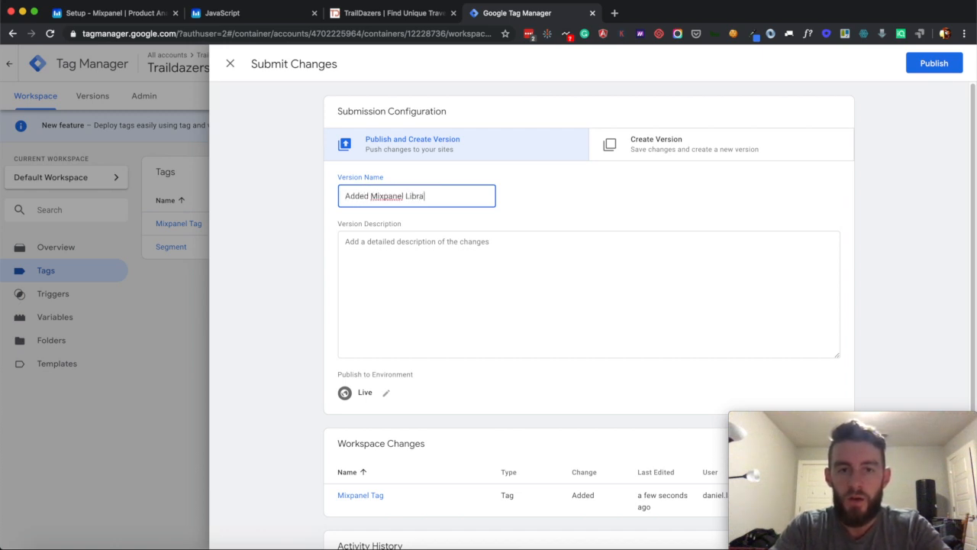
double_click(416, 196)
type("Snippet")
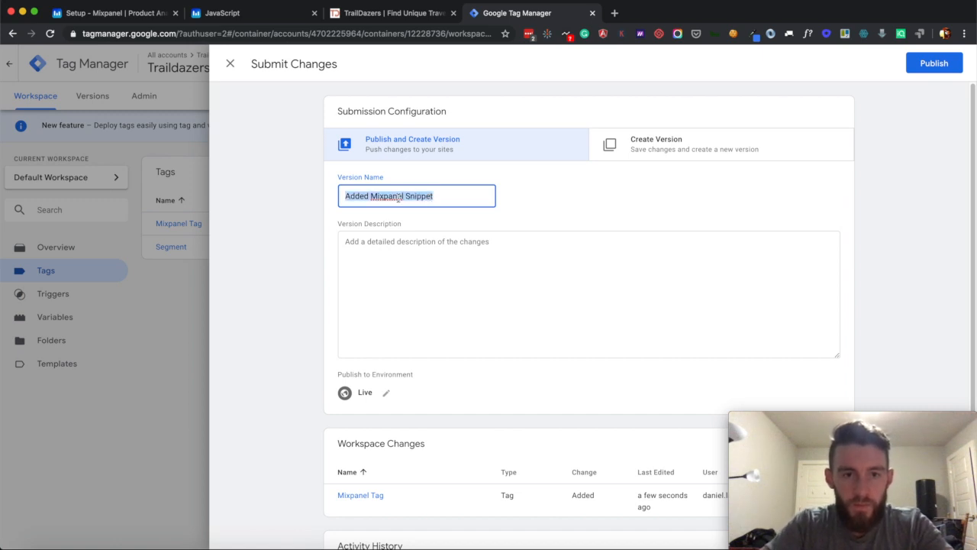
left_click(934, 63)
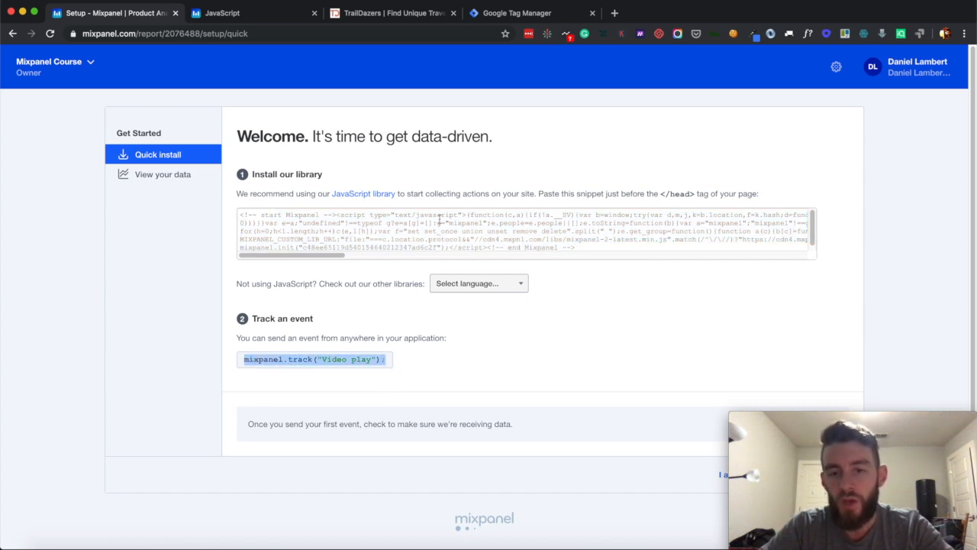
mouse_move(534, 72)
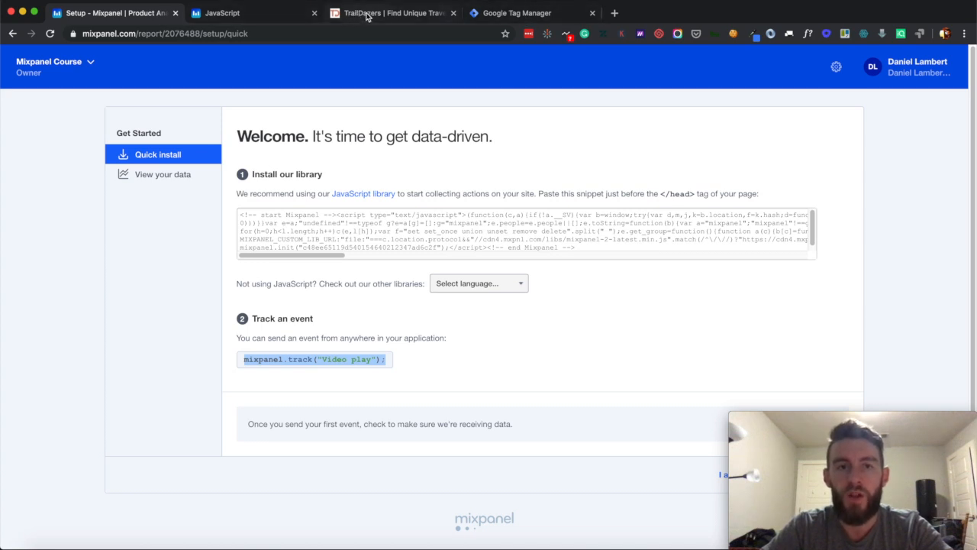
On the TrailDazers site, run mixpanel.track("Video play"); in the DevTools console.
left_click(392, 13)
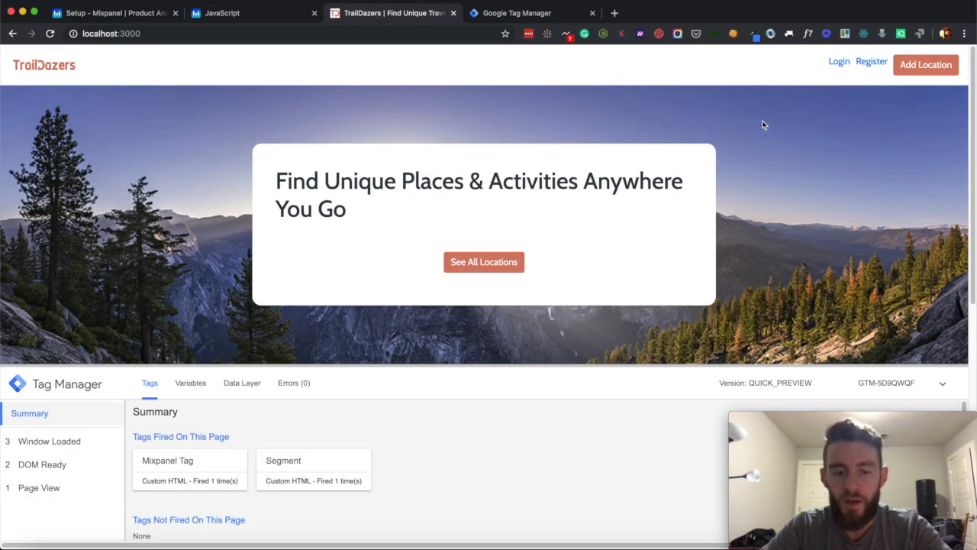
scroll("down", 3)
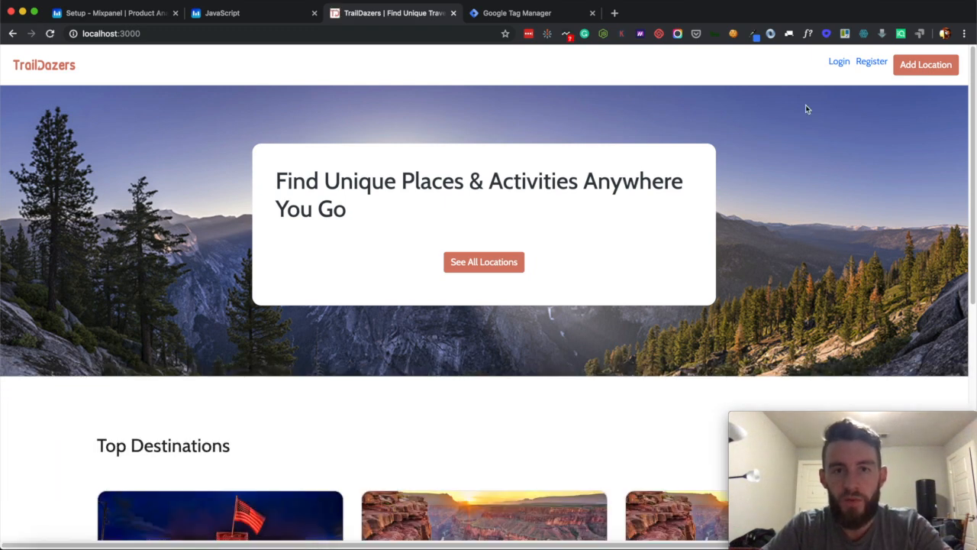
right_click(807, 109)
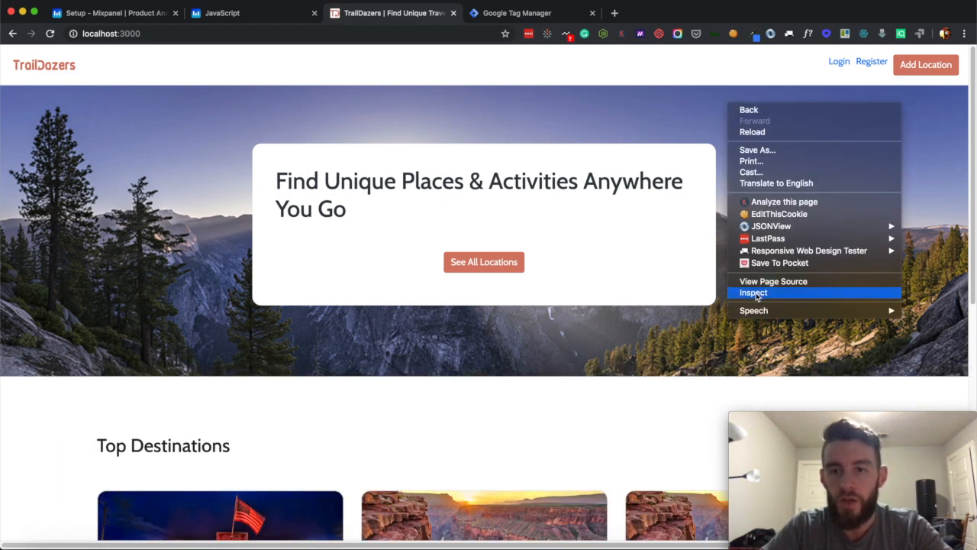
left_click(753, 292)
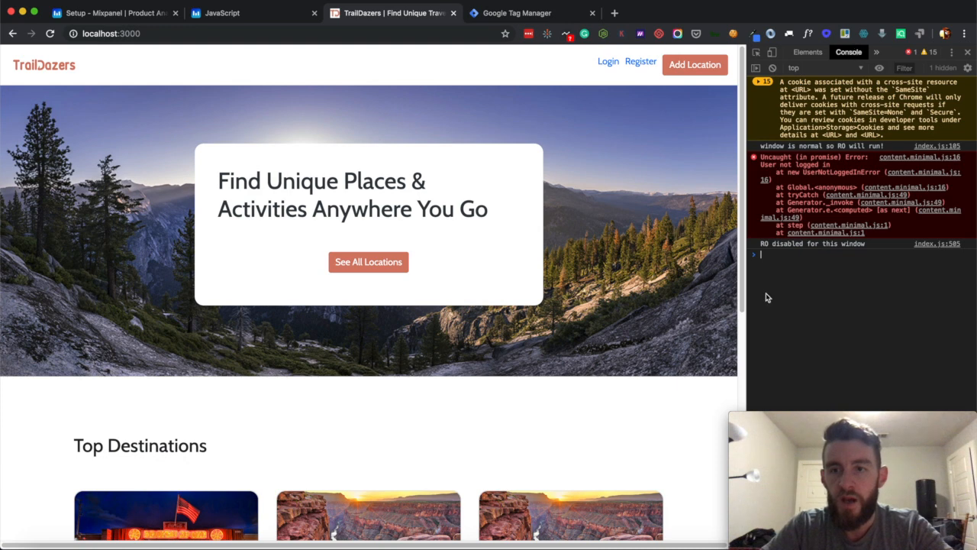
type("mixpanel.track(\"Video play\");")
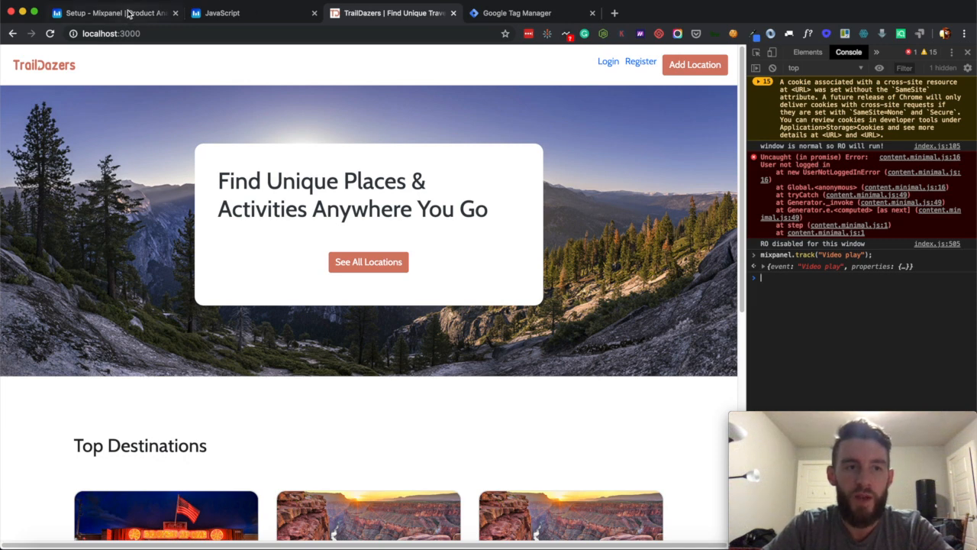
Open Mixpanel's Live view and expand the Video play event's properties.
left_click(110, 13)
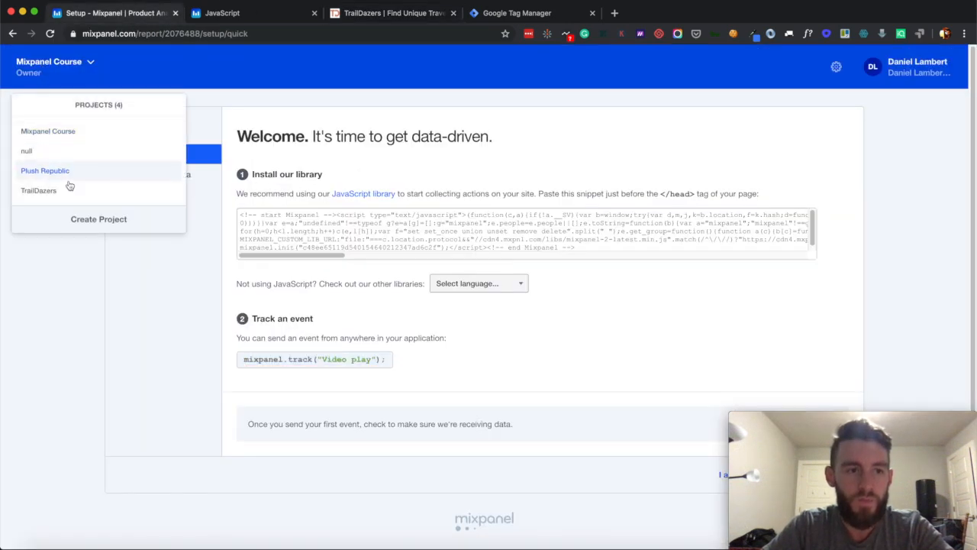
left_click(45, 170)
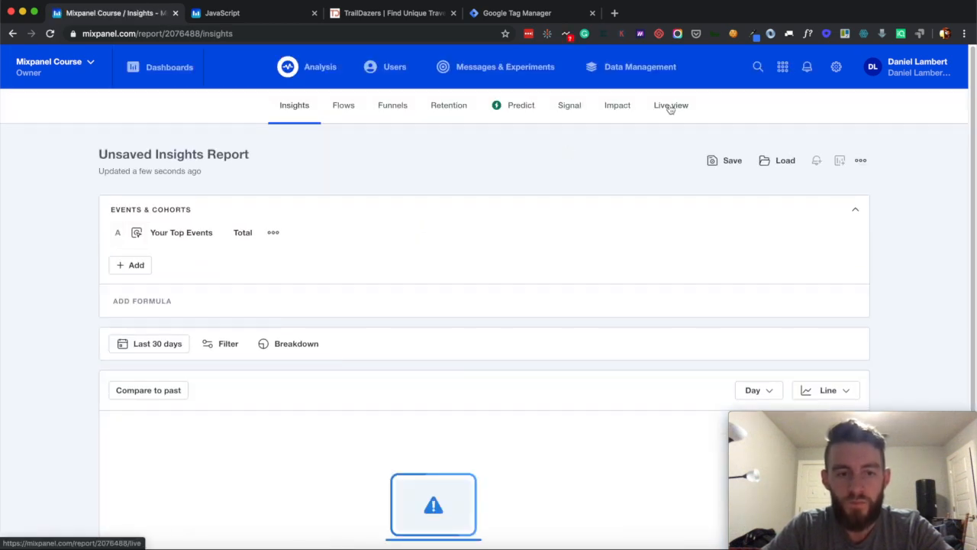
left_click(670, 105)
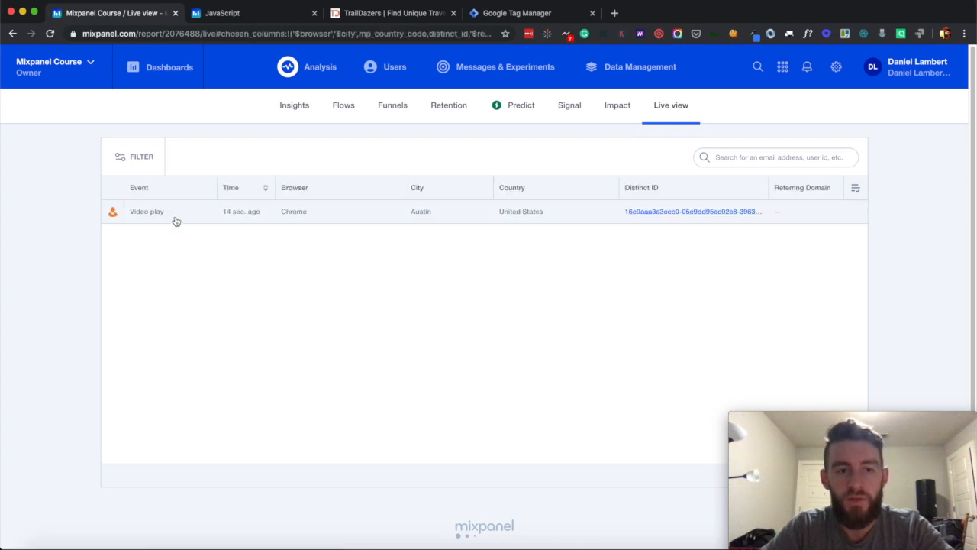
left_click(146, 211)
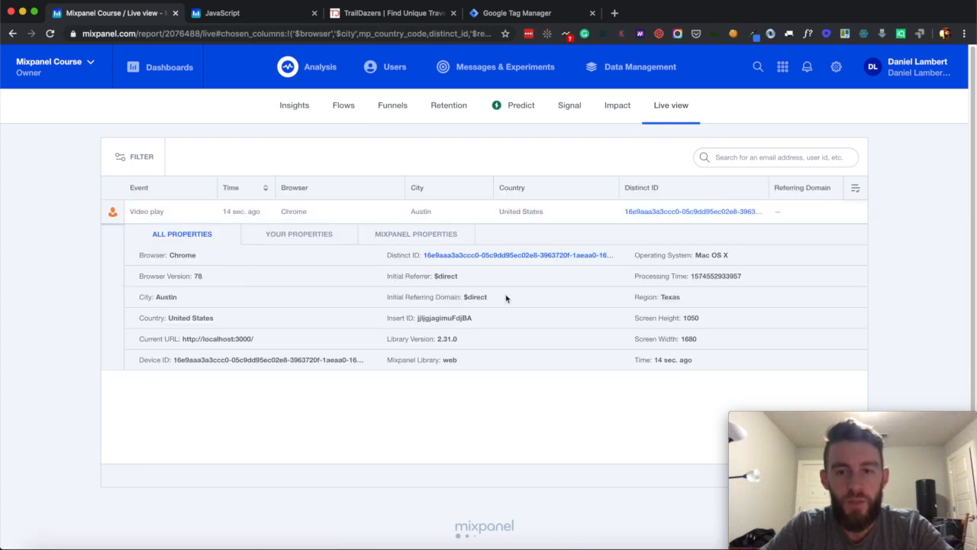